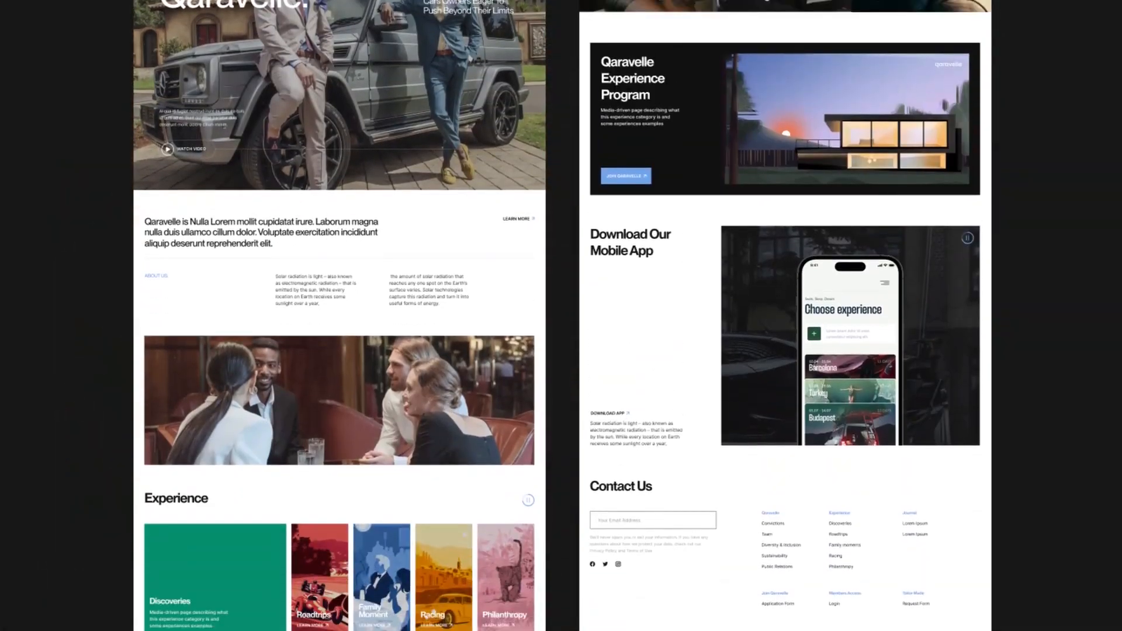
# Step: Scroll the Qaravelle mockup from the hero photo to the Download Our Mobile App and Contact Us sections
pyautogui.scroll(-3)
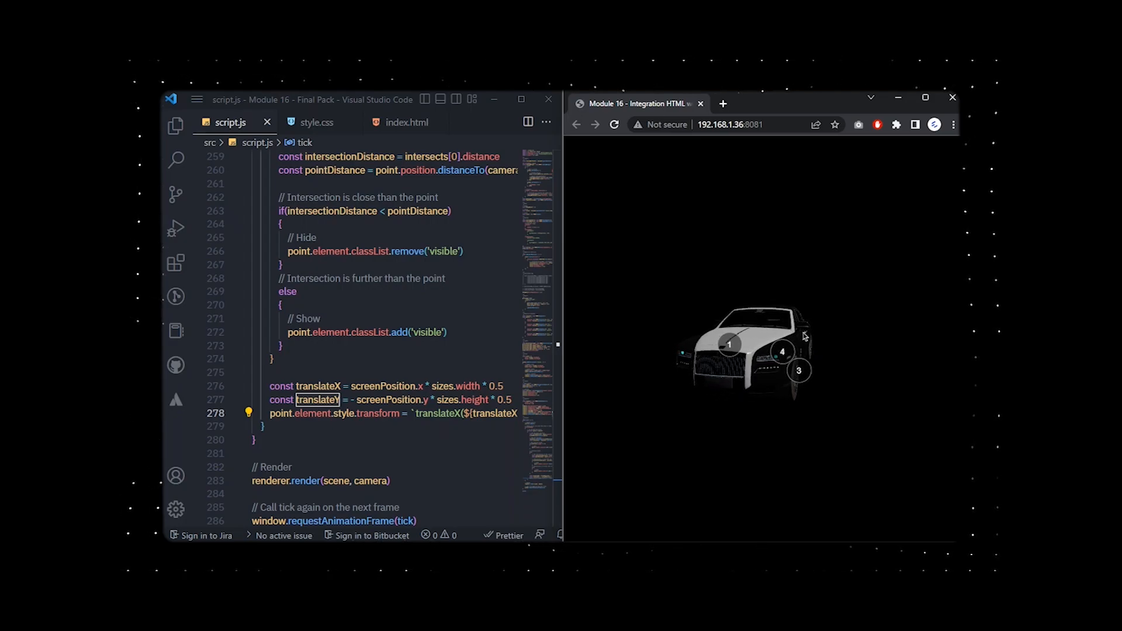
pyautogui.click(394, 251)
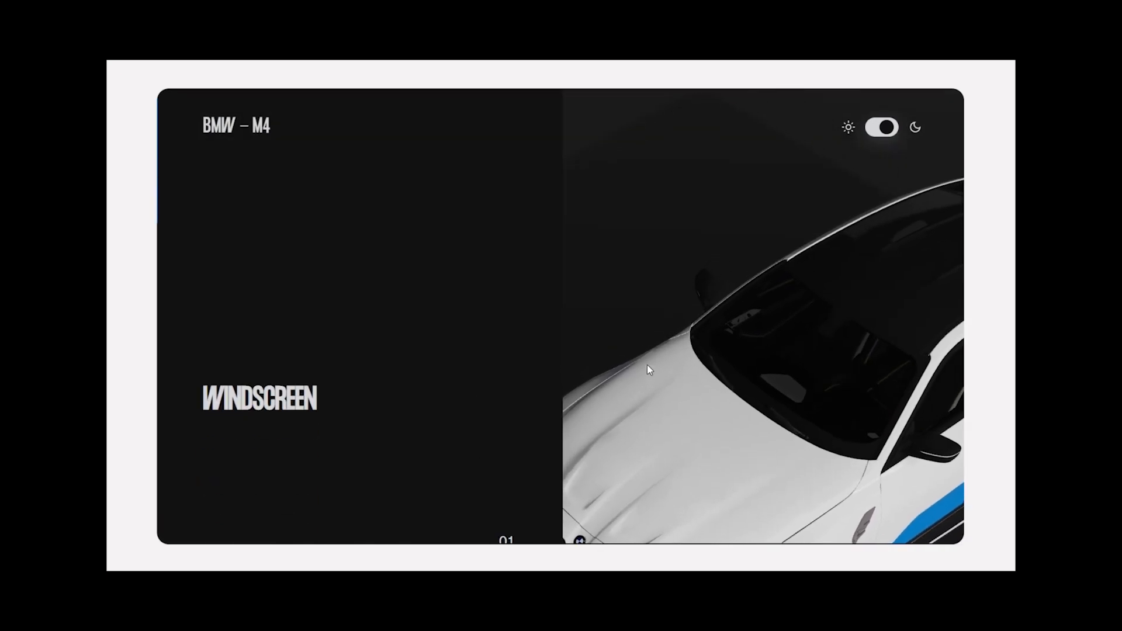
# Step: Scroll the BMW M4 site so the 3D car rotates between the Windscreen and Design sections
pyautogui.scroll(-3)
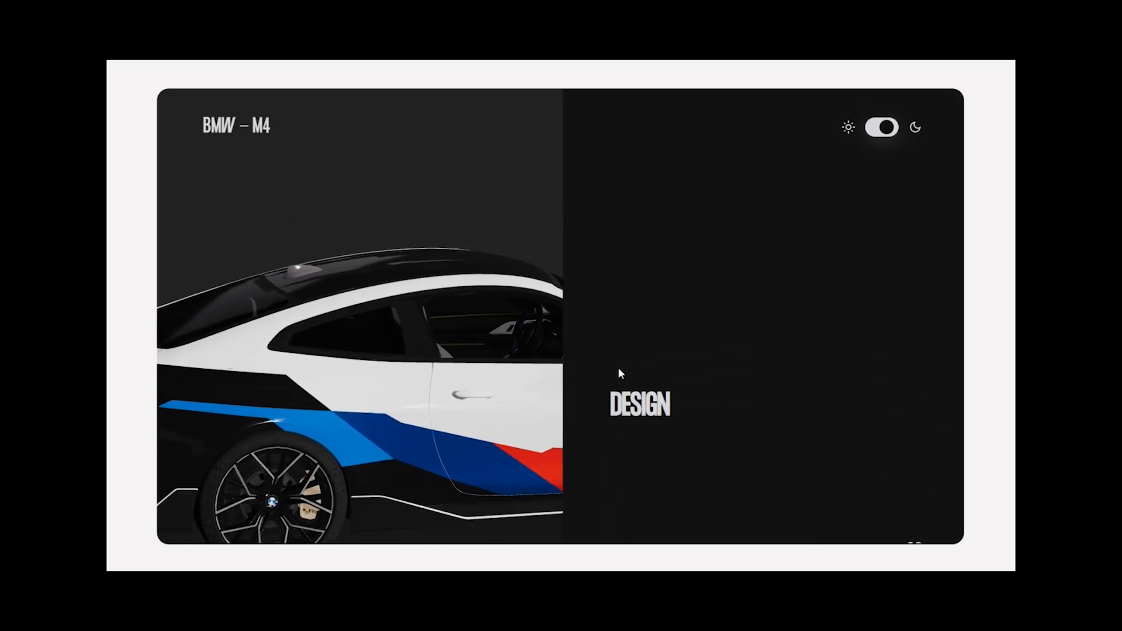
pyautogui.scroll(-3)
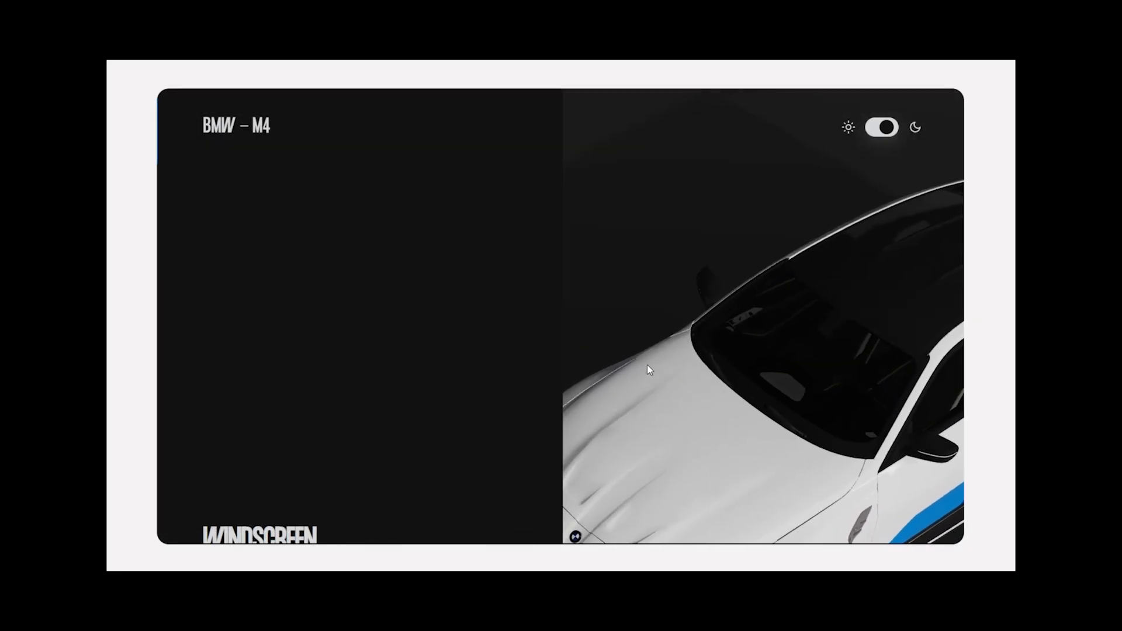
pyautogui.scroll(-3)
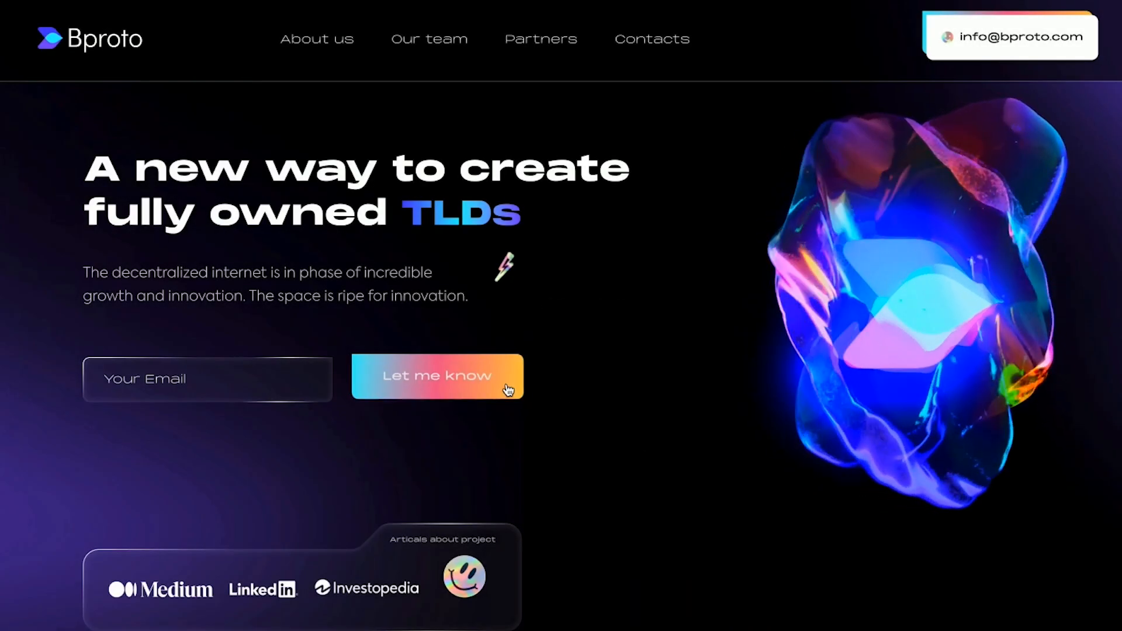
# Step: Scroll the Bproto page past Building The Future to The Highlights and Fully Owned TLDs
pyautogui.scroll(-3)
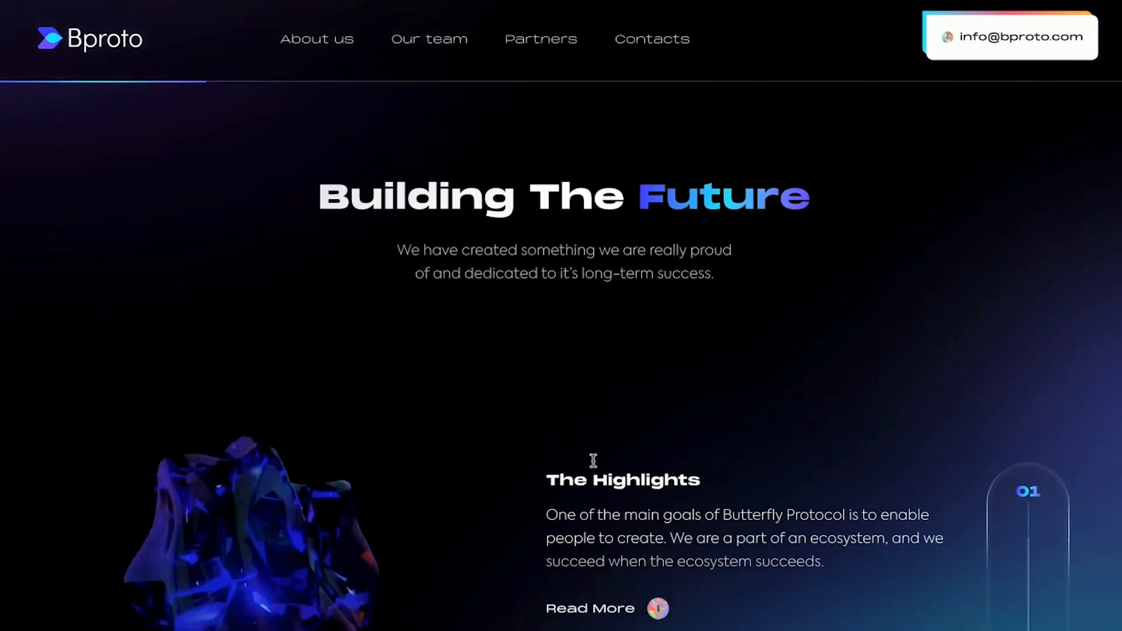
pyautogui.scroll(-3)
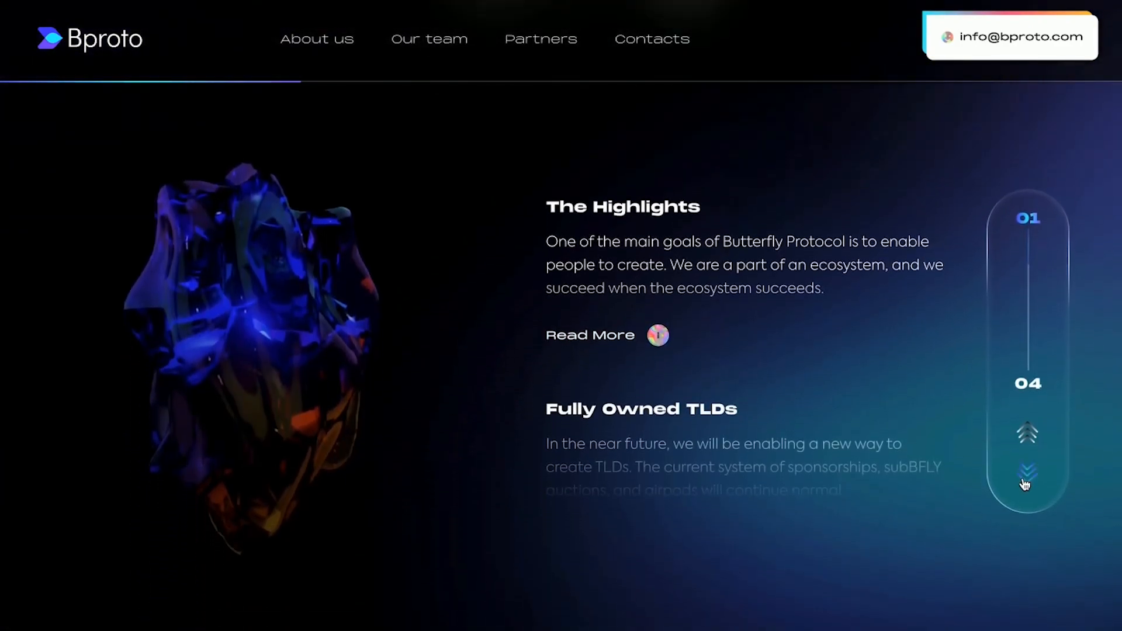